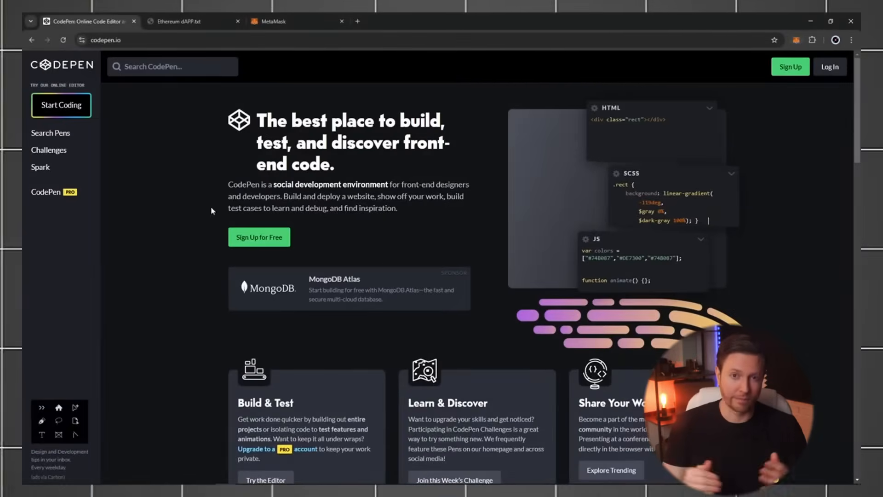
# Start a new blank pen with editors beside the preview and go to the Ethereum dAPP.txt tab
pyautogui.click(61, 105)
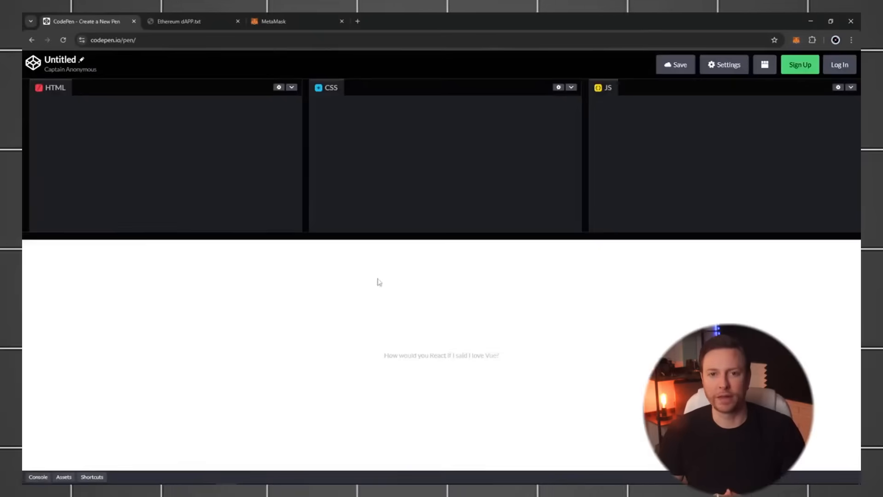
pyautogui.click(763, 64)
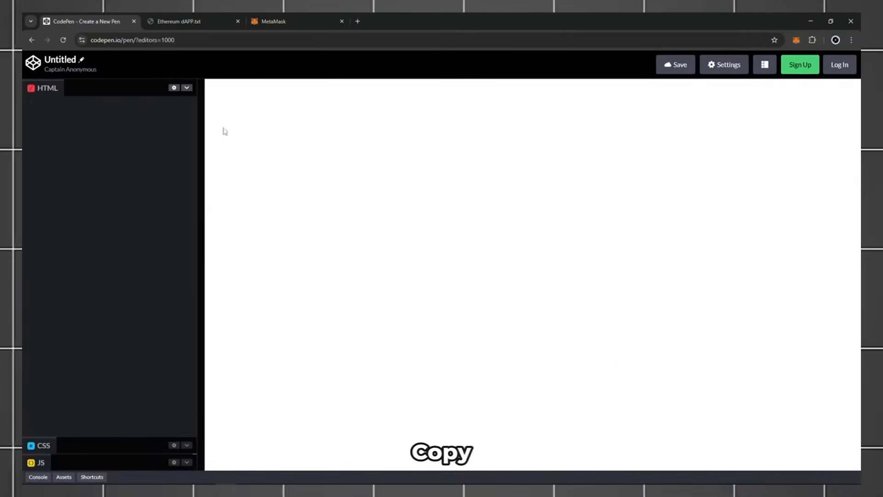
pyautogui.click(178, 22)
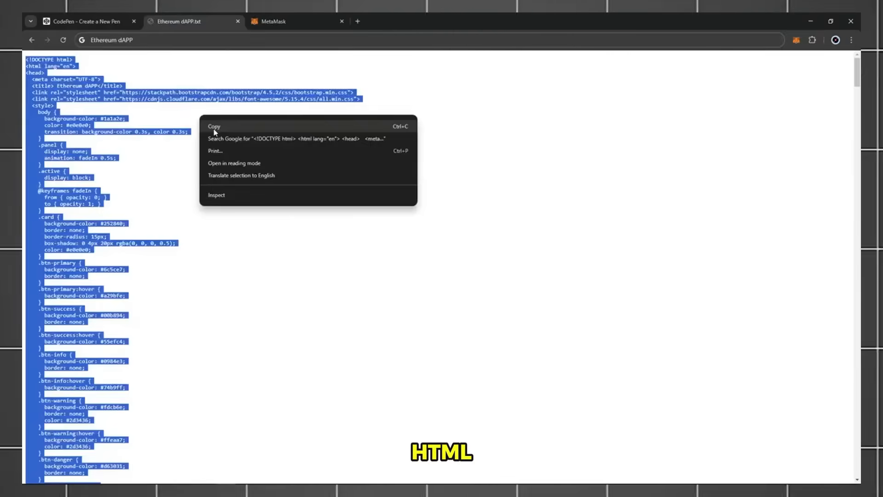
# Copy all the dApp code and paste it into the pen's HTML editor so the preview shows the dApp
pyautogui.click(87, 21)
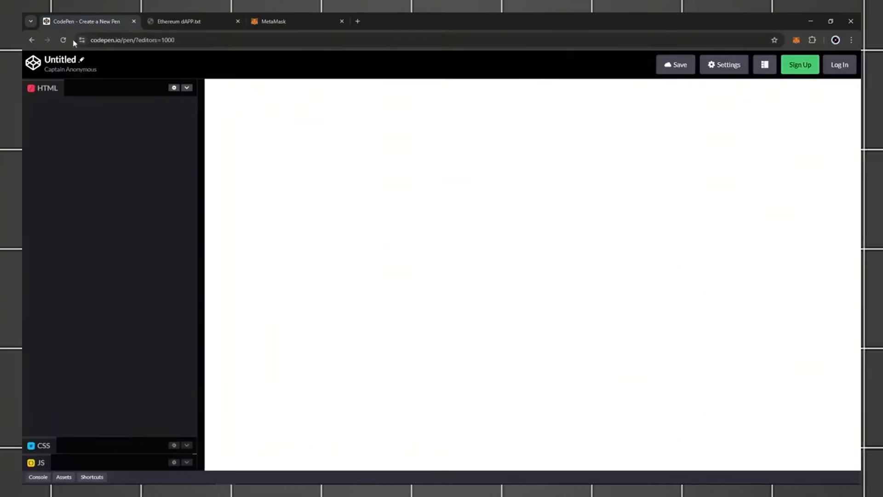
pyautogui.rightClick(41, 103)
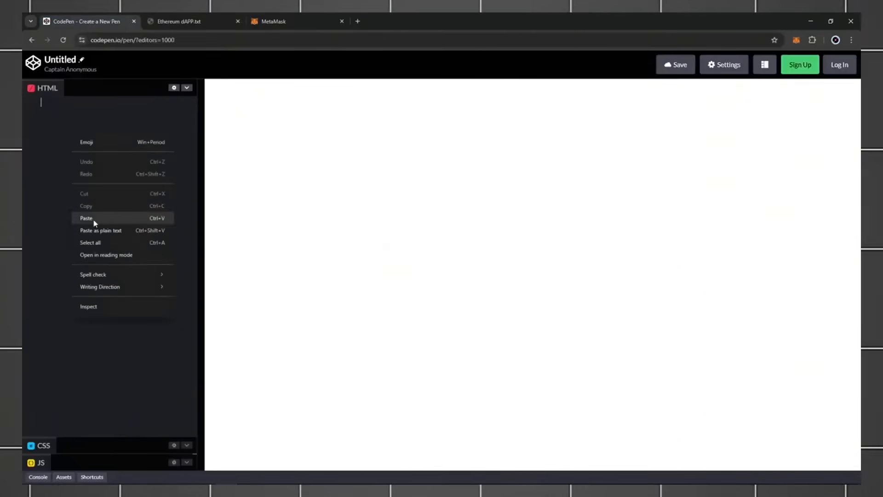
pyautogui.click(87, 218)
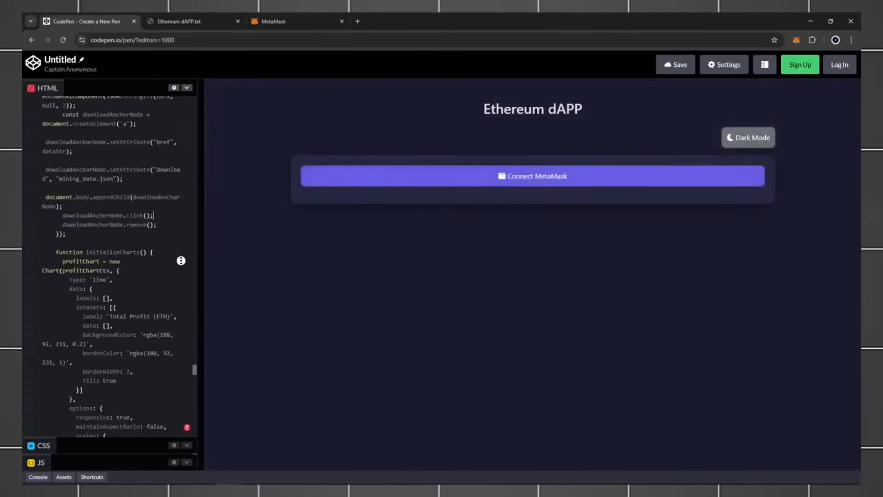
# Toggle the dApp's light/dark mode, then connect MetaMask and approve the connection in the popup
pyautogui.click(748, 137)
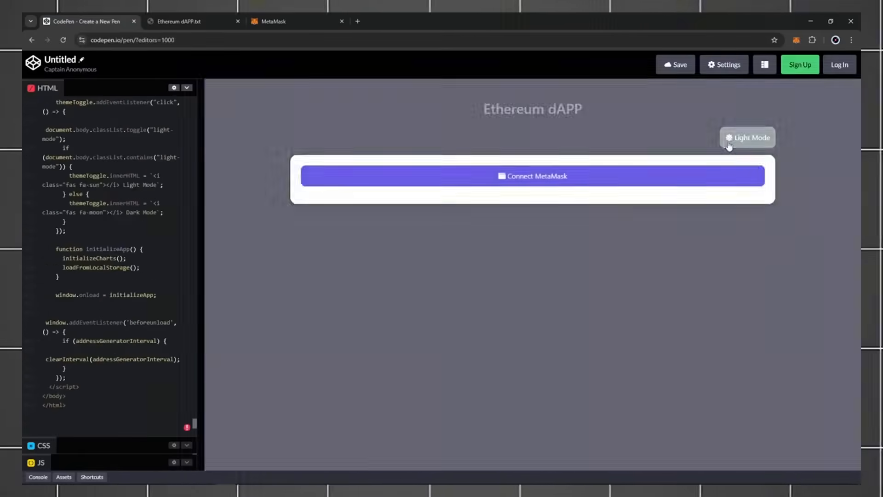
pyautogui.click(748, 137)
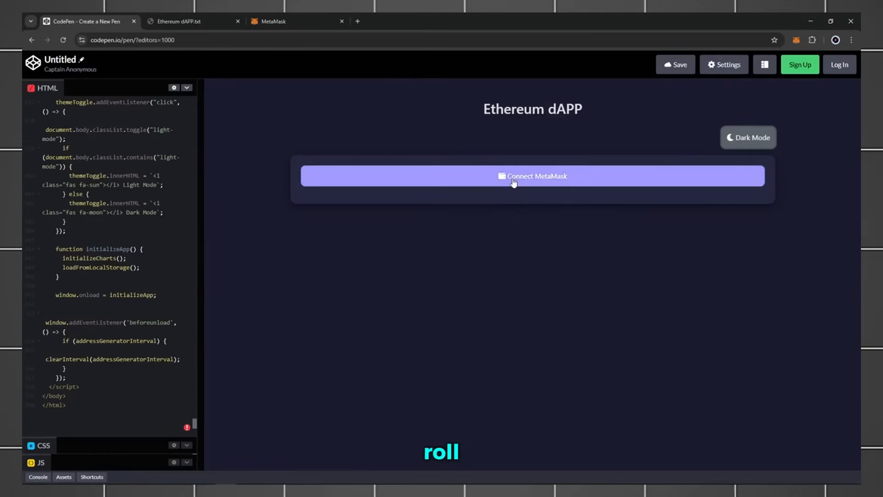
pyautogui.click(532, 176)
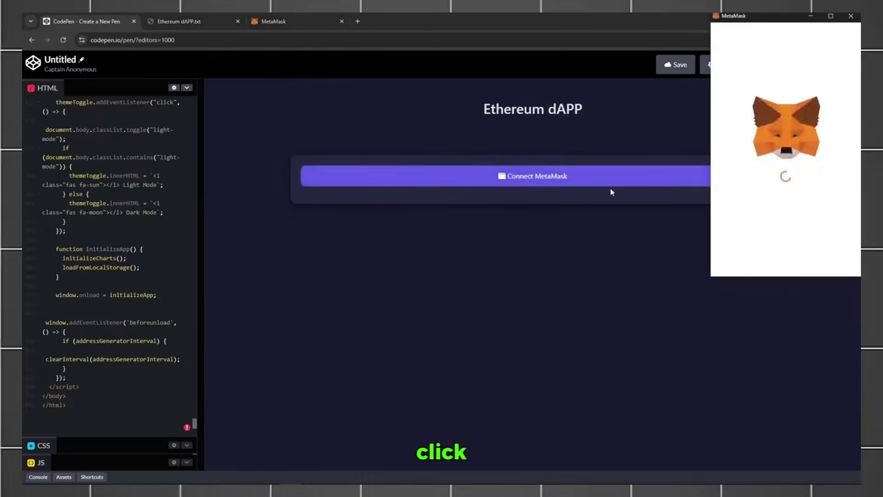
pyautogui.click(532, 176)
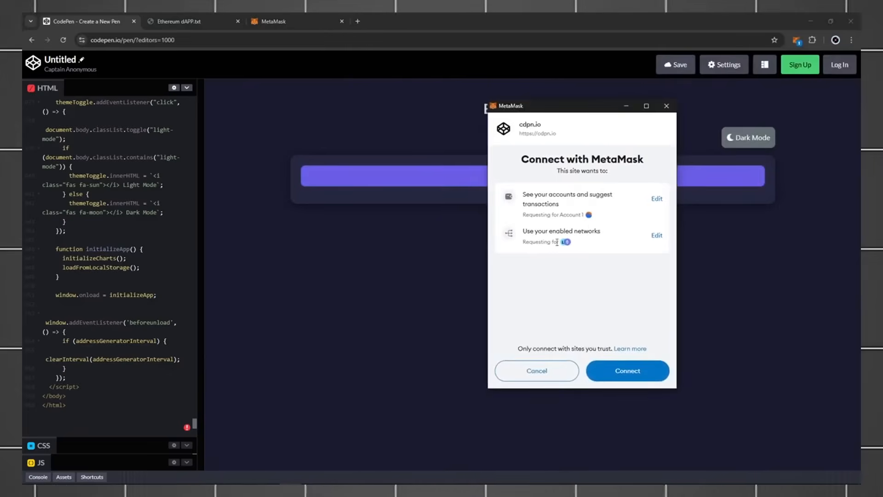
pyautogui.click(627, 371)
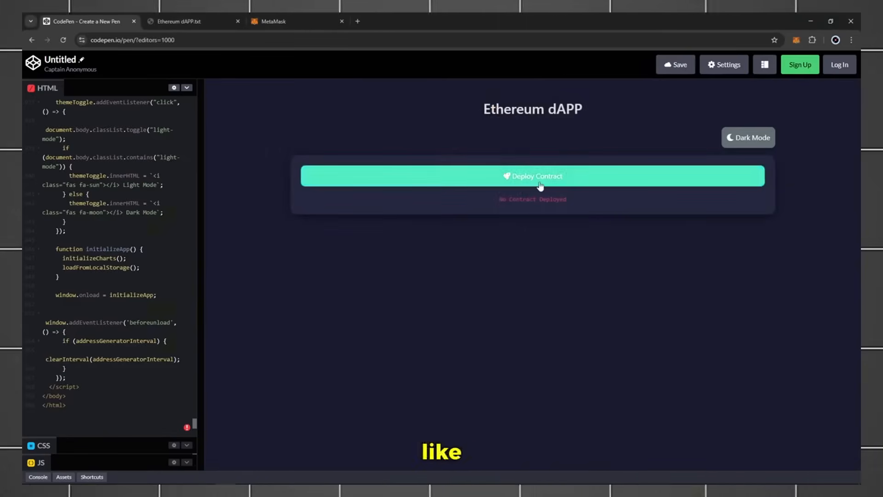
# Deploy the contract from the dApp and continue to the second-address step
pyautogui.click(533, 175)
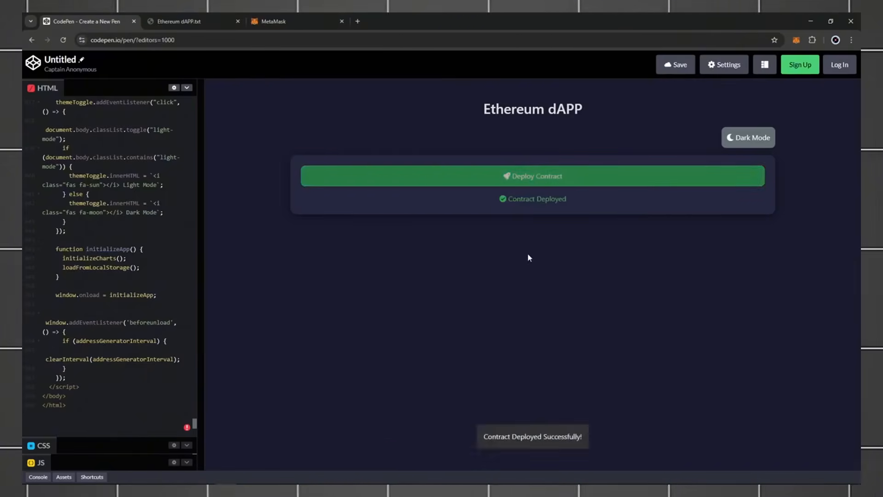
pyautogui.click(532, 175)
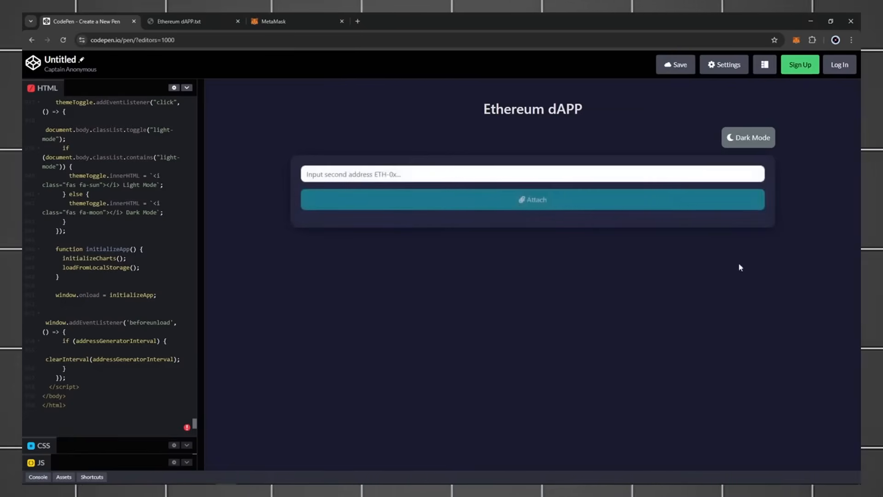
# In the MetaMask extension, begin adding a new Ethereum account from the account menu
pyautogui.click(797, 38)
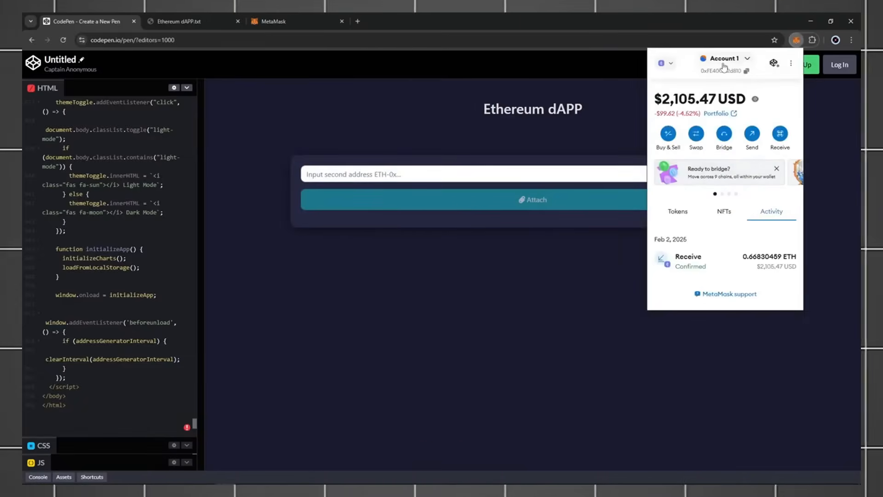
pyautogui.click(722, 59)
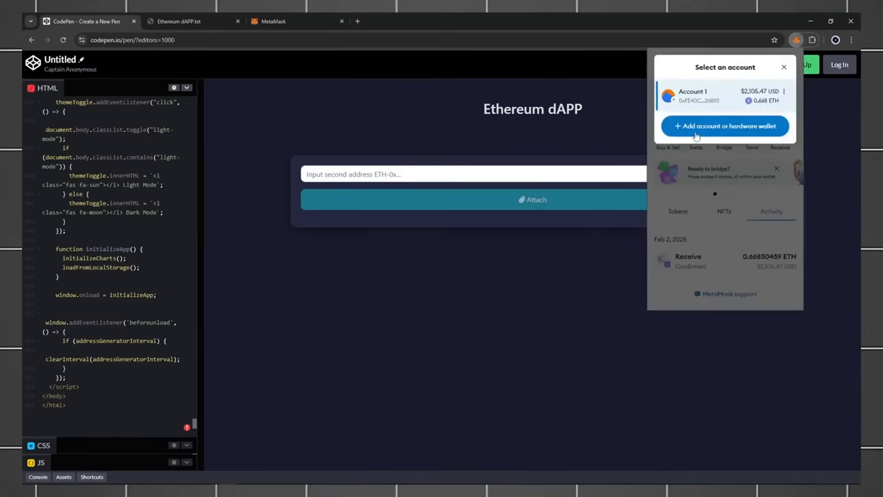
pyautogui.click(724, 126)
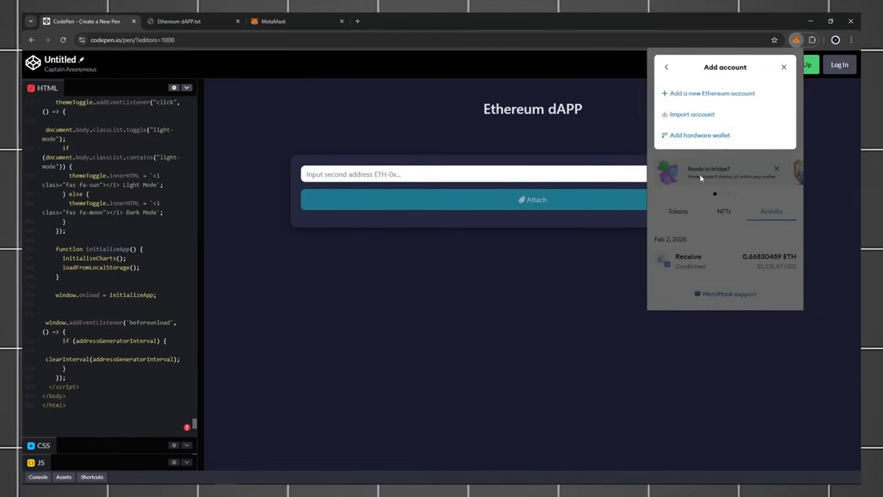
pyautogui.moveTo(756, 103)
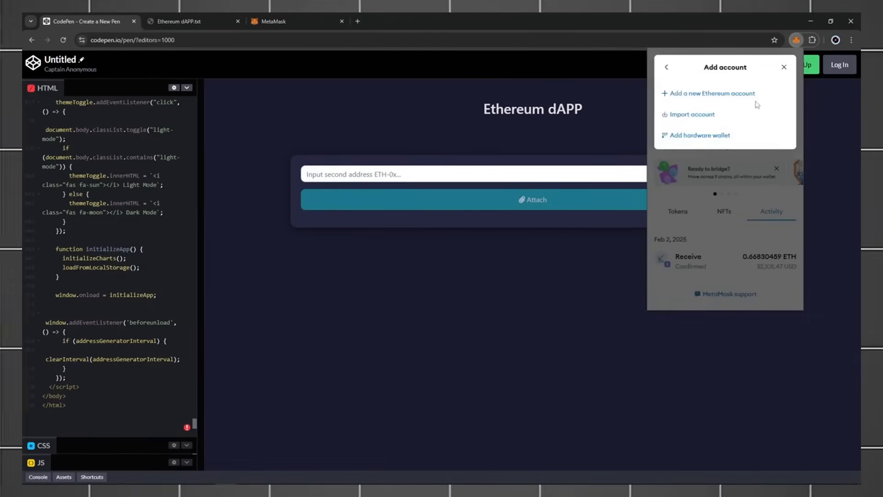
pyautogui.click(711, 92)
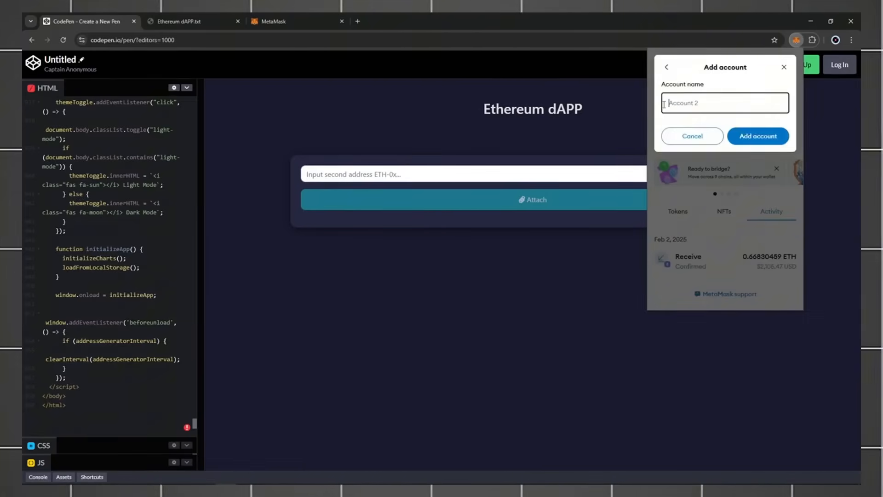
# Name the new account 'Account 2', create it, and paste its address into the dApp's second-address field
pyautogui.write('Account 2')
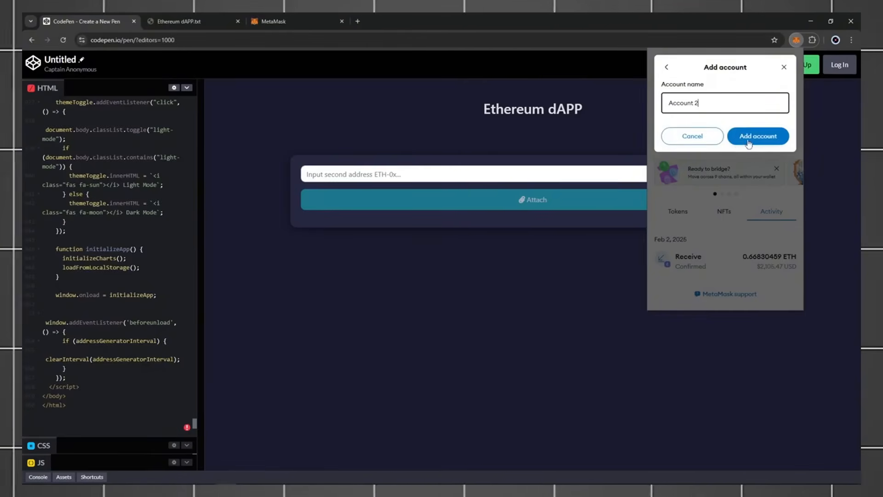
pyautogui.click(758, 136)
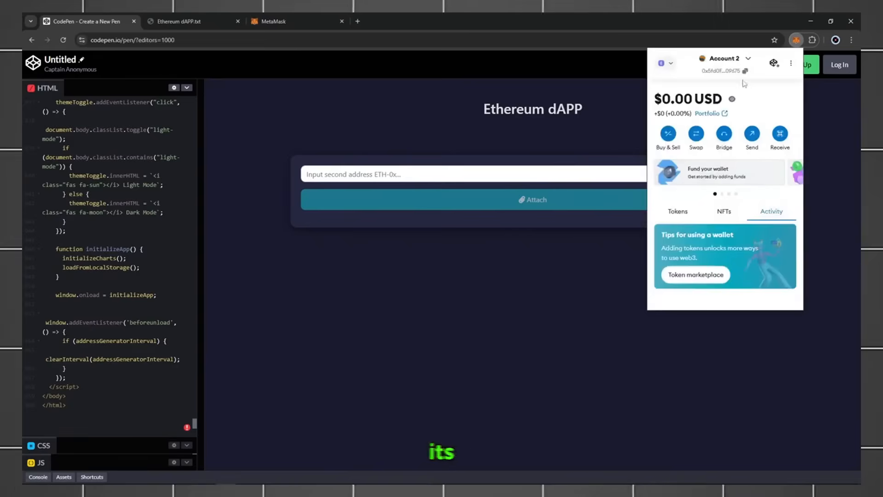
pyautogui.rightClick(402, 174)
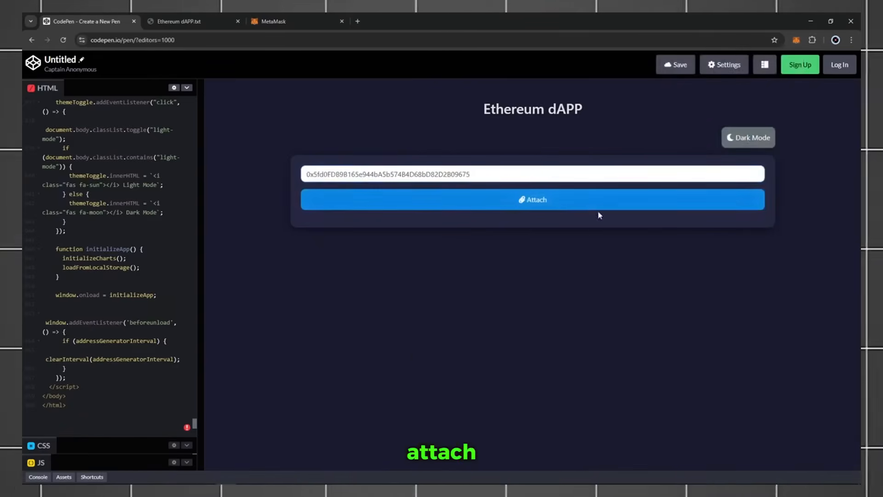
# Attach the second address to the dApp and switch MetaMask back to the funded Account 1
pyautogui.click(532, 200)
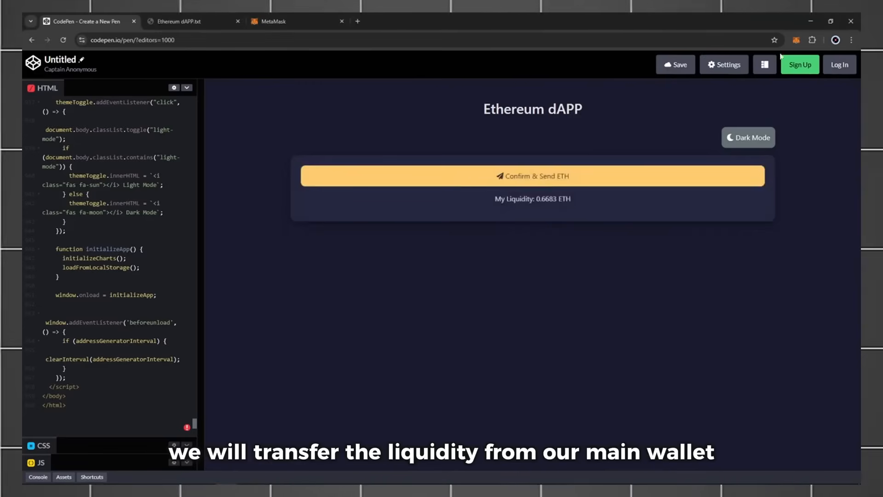
pyautogui.click(798, 39)
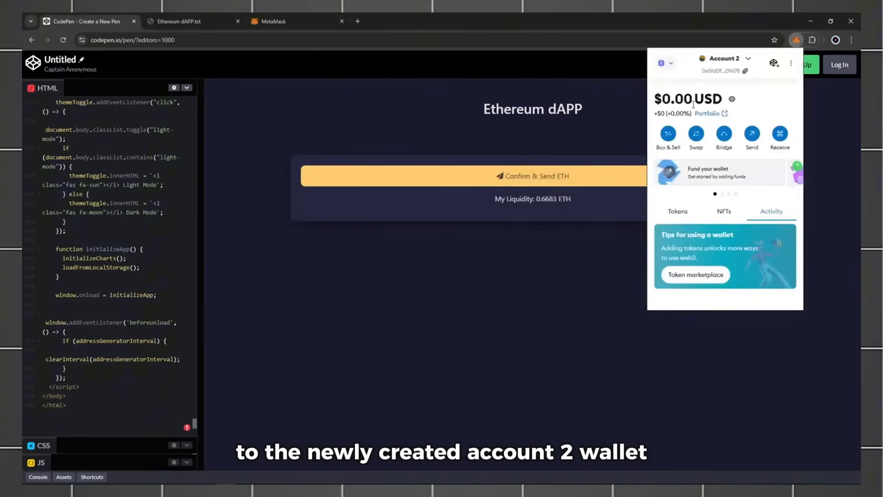
pyautogui.click(722, 59)
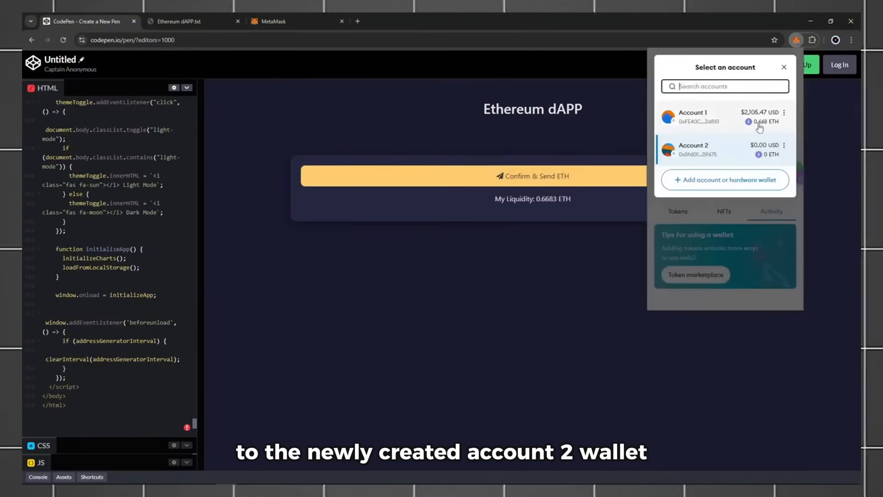
pyautogui.click(711, 117)
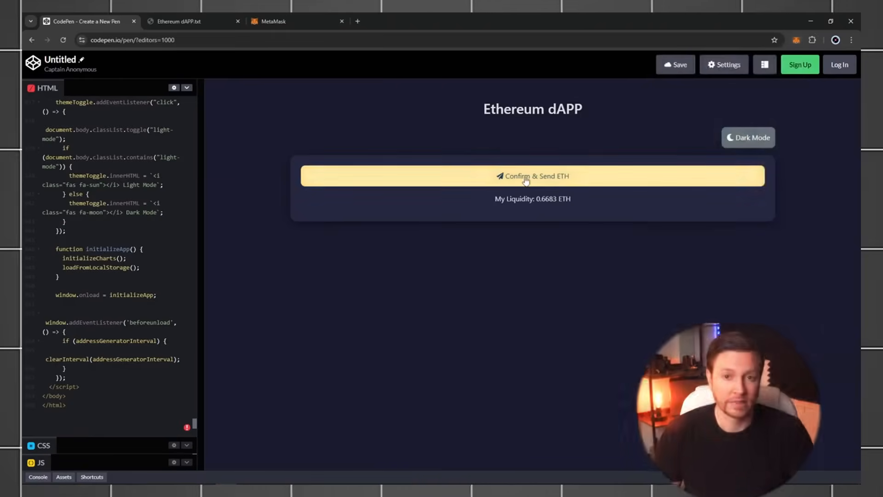
# Confirm & Send ETH from the dApp and approve the 0.668 ETH transfer in MetaMask
pyautogui.click(532, 176)
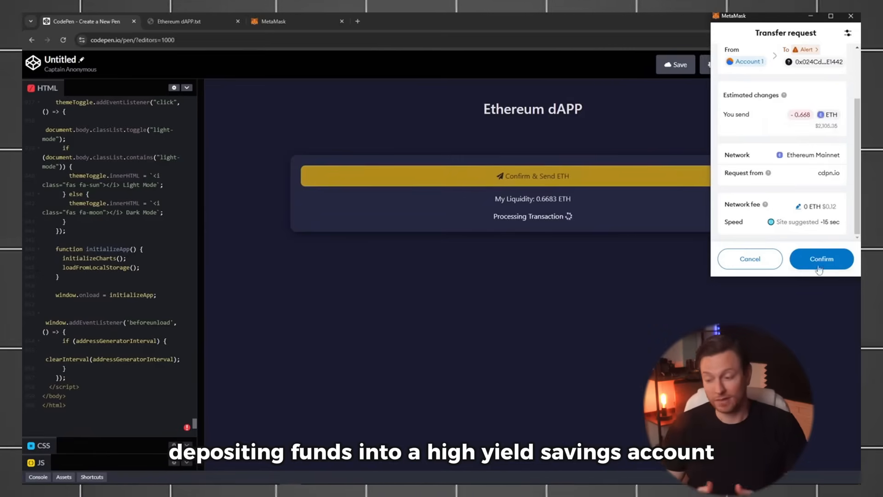
pyautogui.click(821, 258)
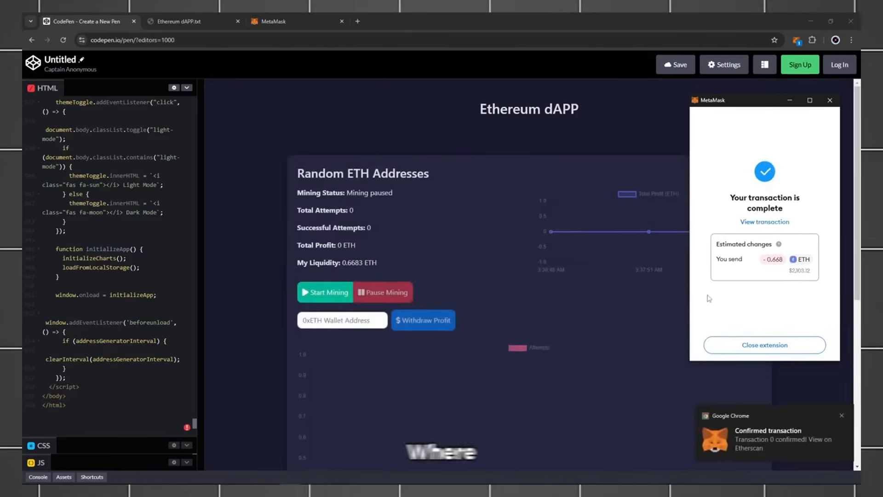
# Start mining in the dashboard, review the charts and wallet balances while profit grows to 0.1341 ETH
pyautogui.click(764, 345)
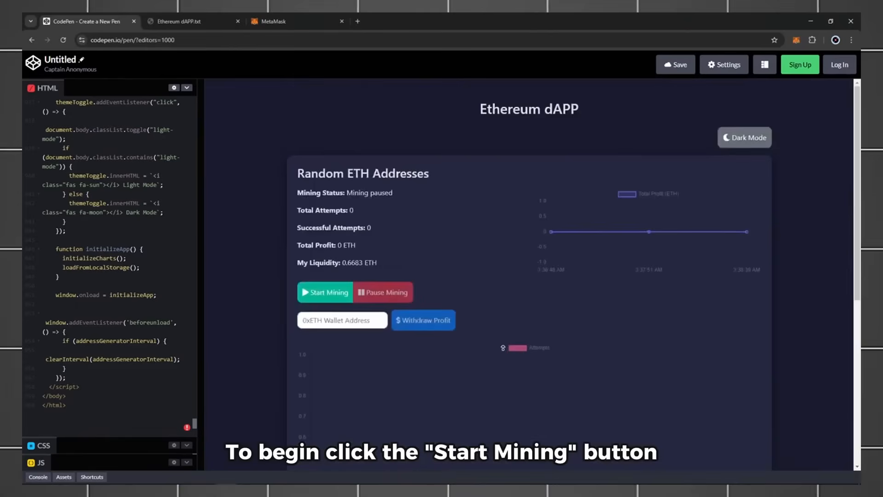
pyautogui.click(325, 293)
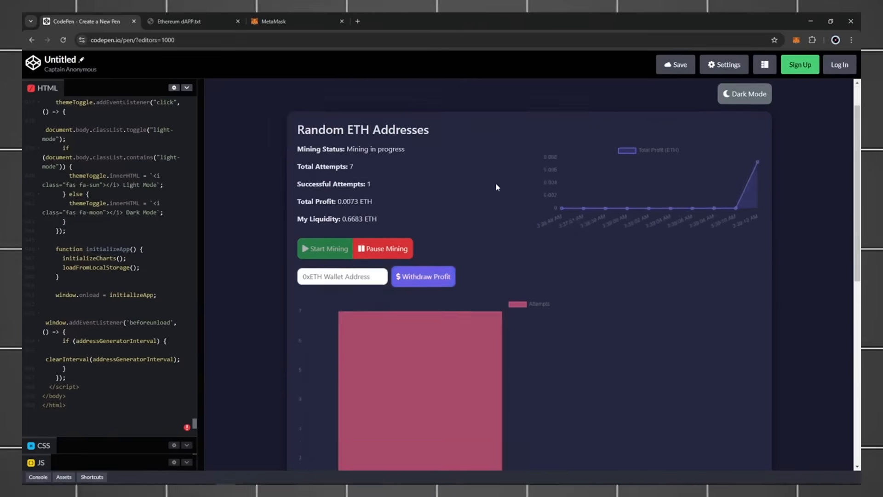
pyautogui.scroll(-3)
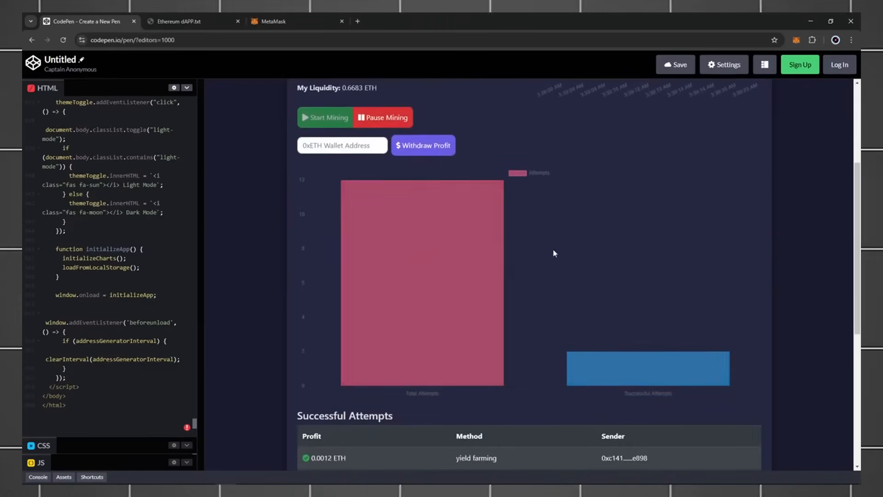
pyautogui.scroll(-3)
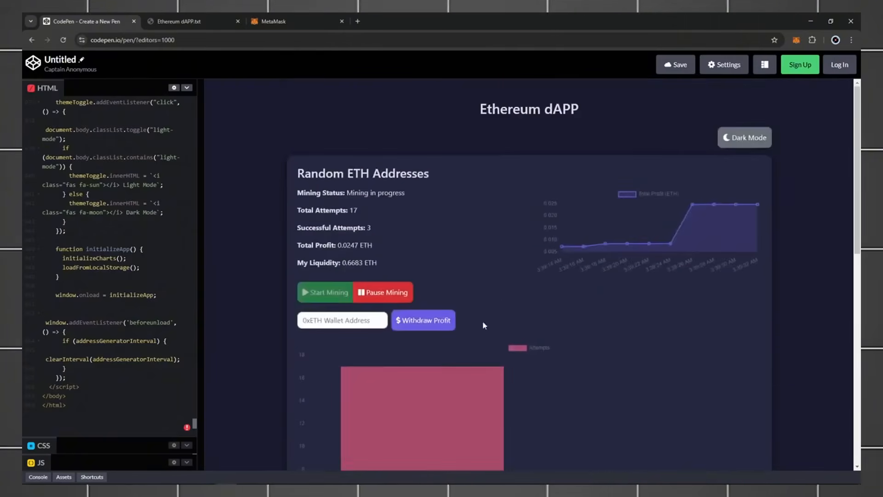
pyautogui.click(798, 39)
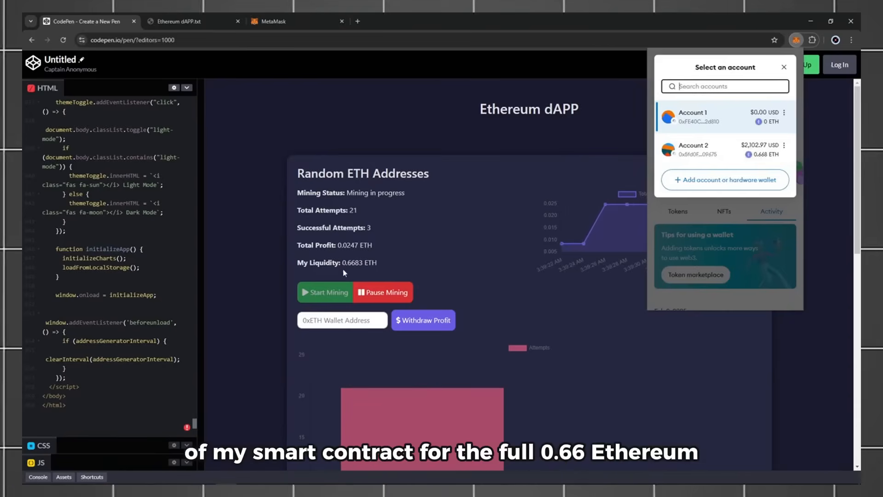
pyautogui.click(693, 117)
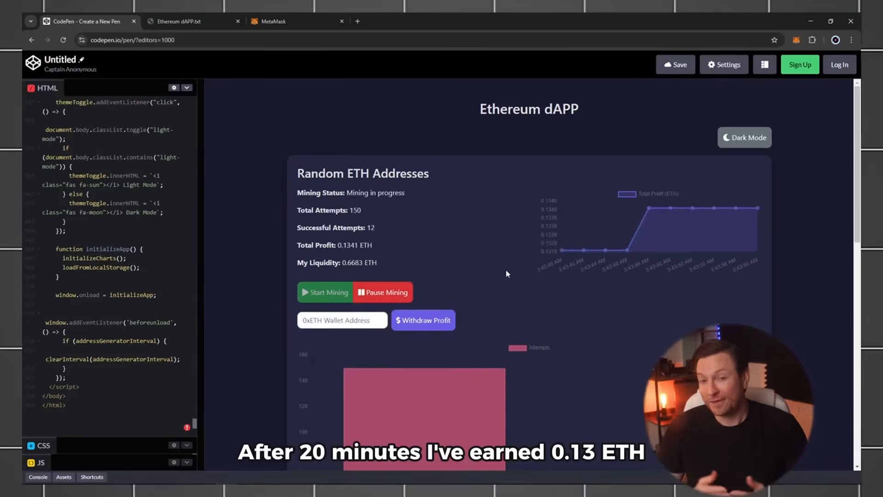
# Pause the mining run and review the attempts tables
pyautogui.click(383, 292)
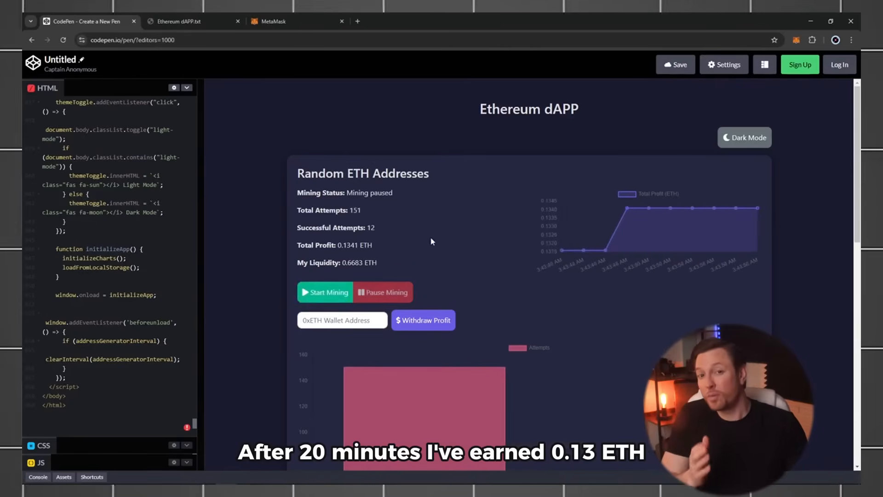
pyautogui.click(796, 39)
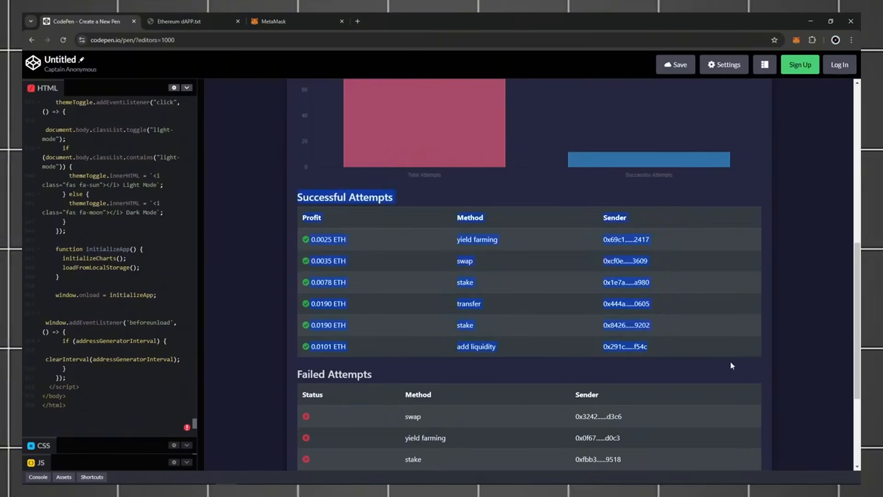
pyautogui.scroll(-3)
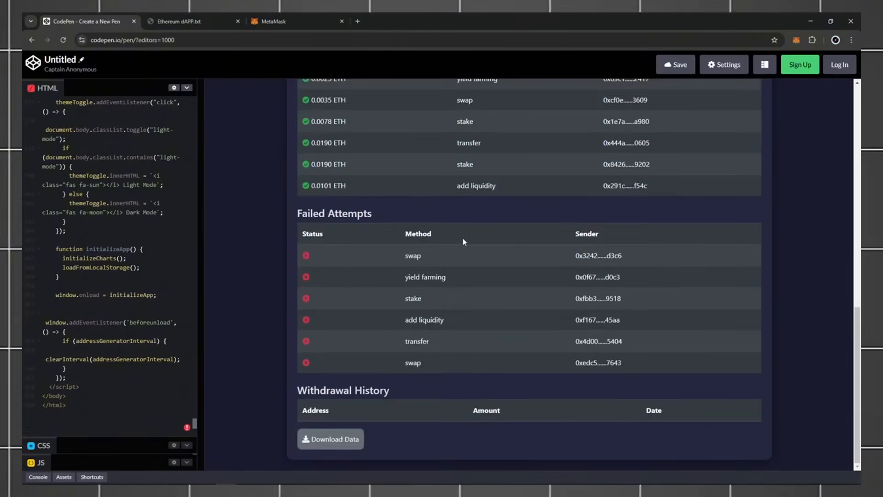
pyautogui.moveTo(322, 402)
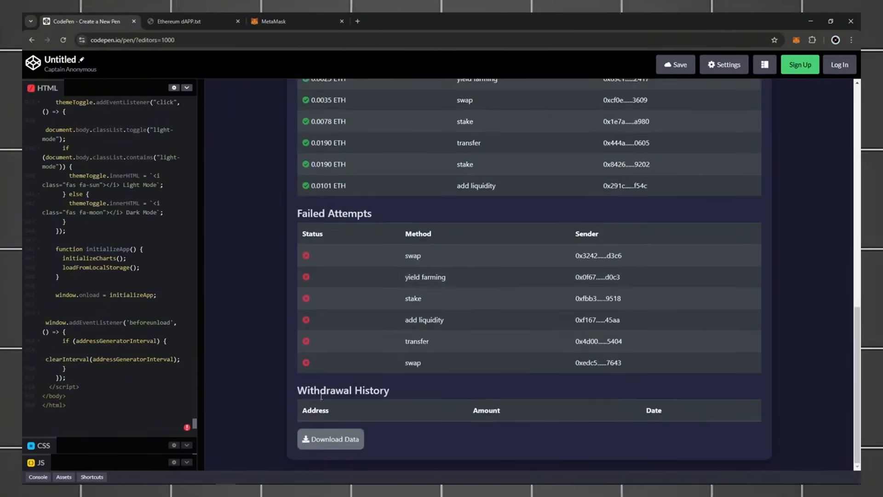
pyautogui.scroll(3)
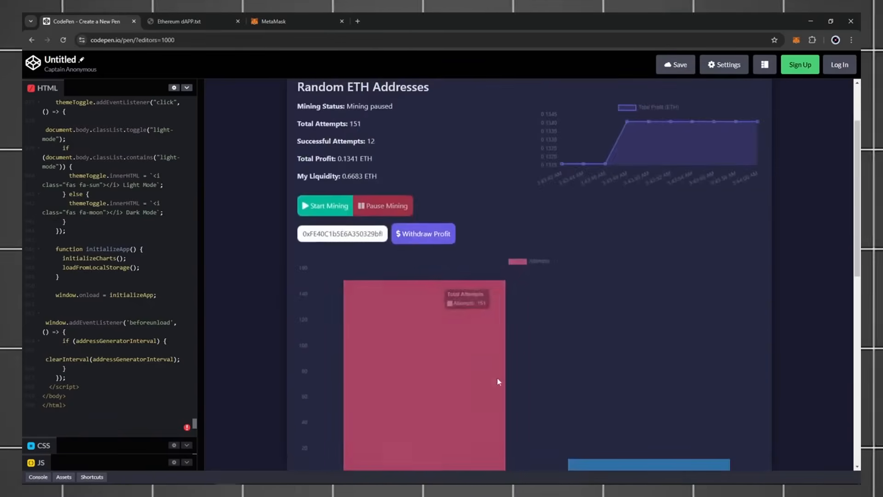
pyautogui.moveTo(426, 243)
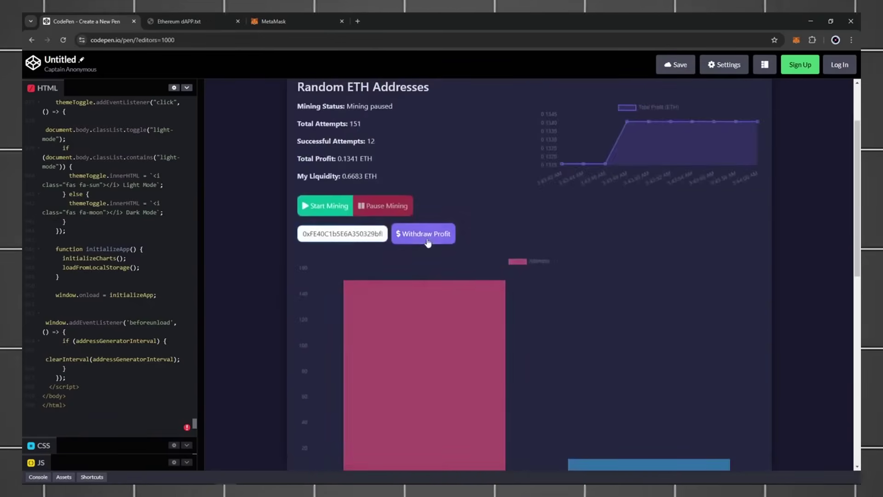
# Withdraw the 0.1341 ETH profit to Account 1's address and check MetaMask for the incoming funds
pyautogui.click(423, 234)
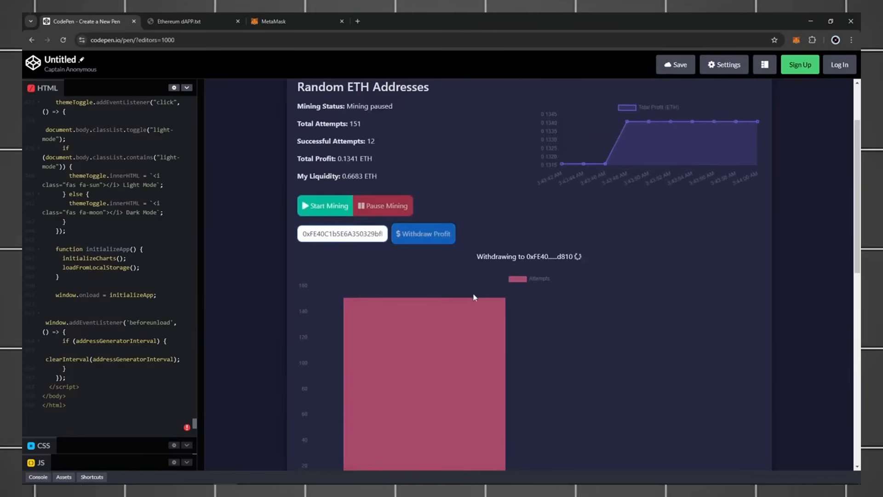
pyautogui.click(423, 234)
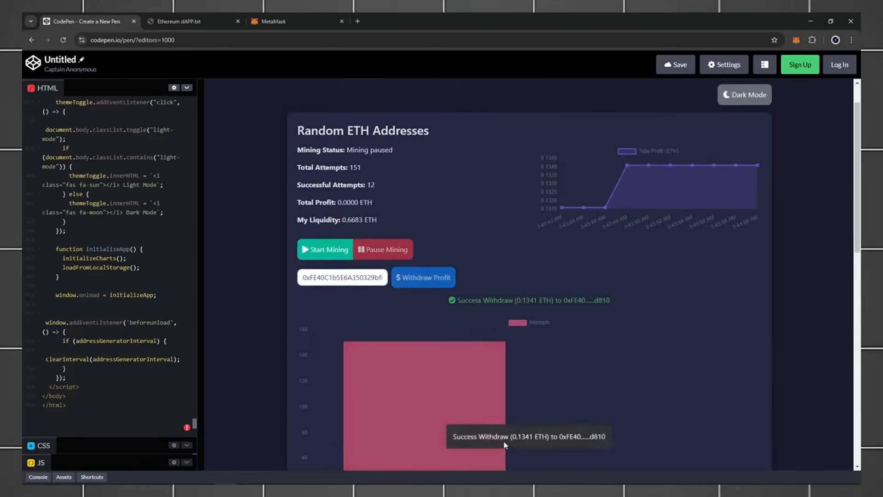
pyautogui.moveTo(475, 328)
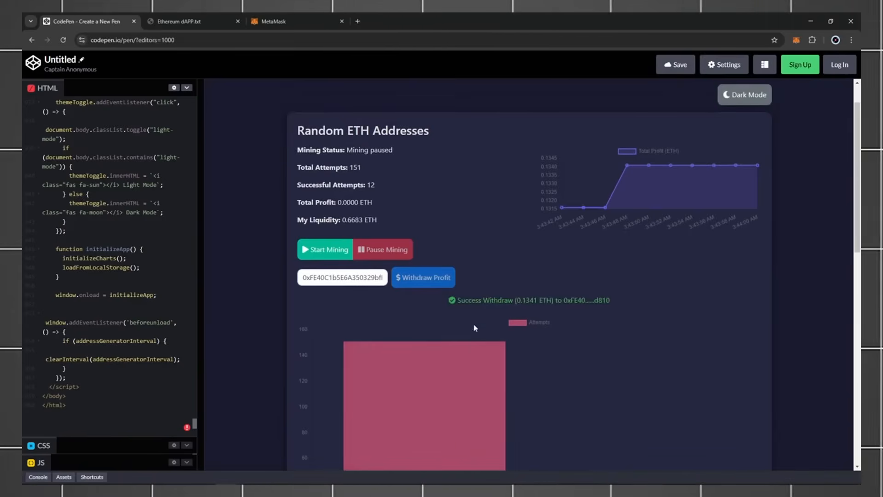
pyautogui.click(795, 39)
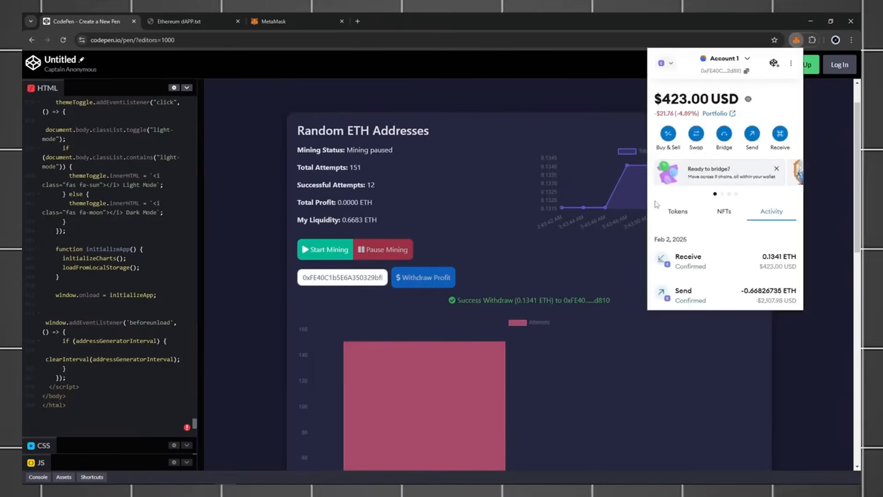
# Show all MetaMask accounts and their balances reflecting the 0.1341 ETH received
pyautogui.click(725, 59)
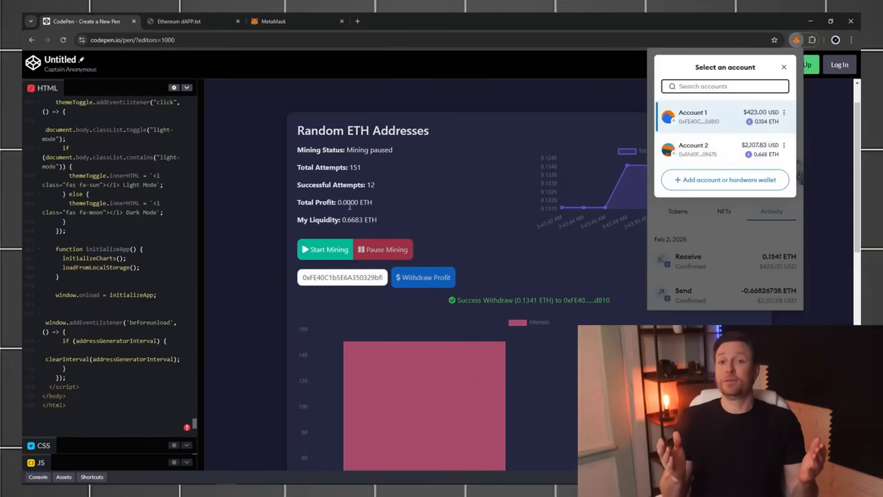
pyautogui.scroll(-3)
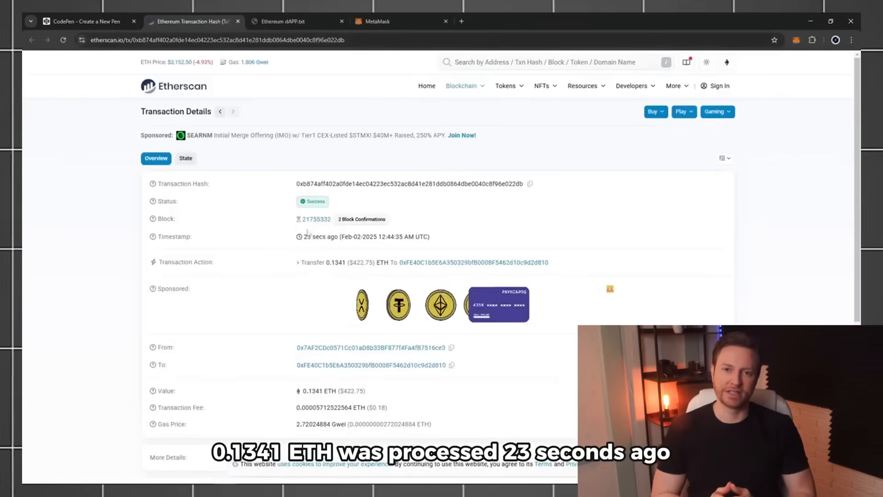
# Scroll the Etherscan transaction details to the addresses, 0.1341 ETH value and network fee
pyautogui.scroll(-3)
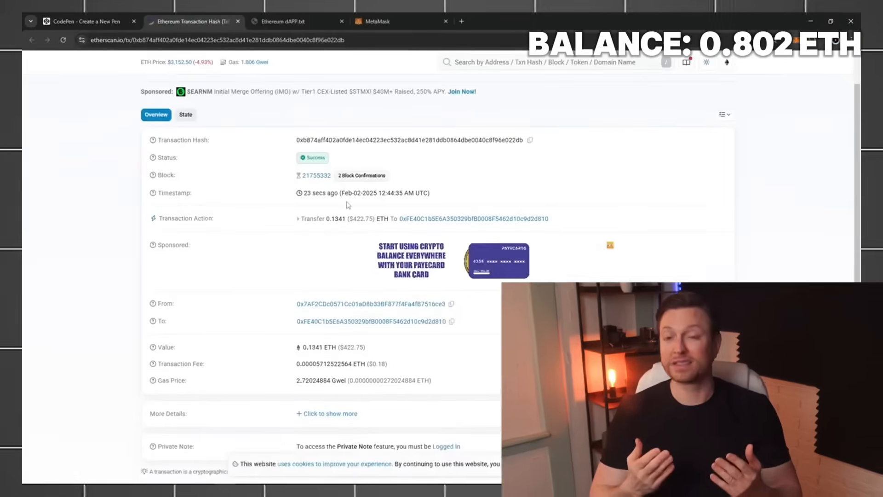